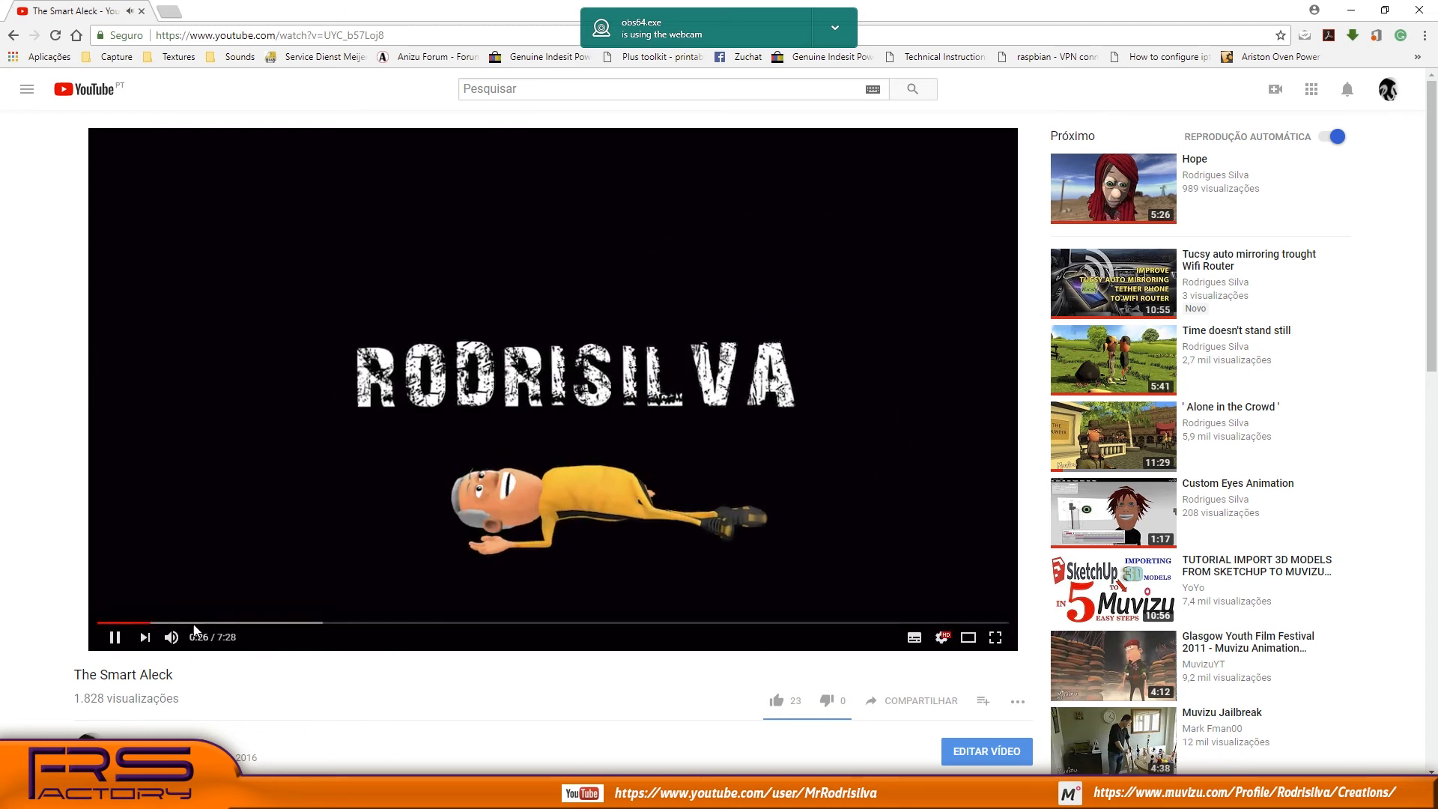
Play The Smart Aleck video through to the truck windshield-reflection scene
{"action": "left_click", "coordinate": [193, 622]}
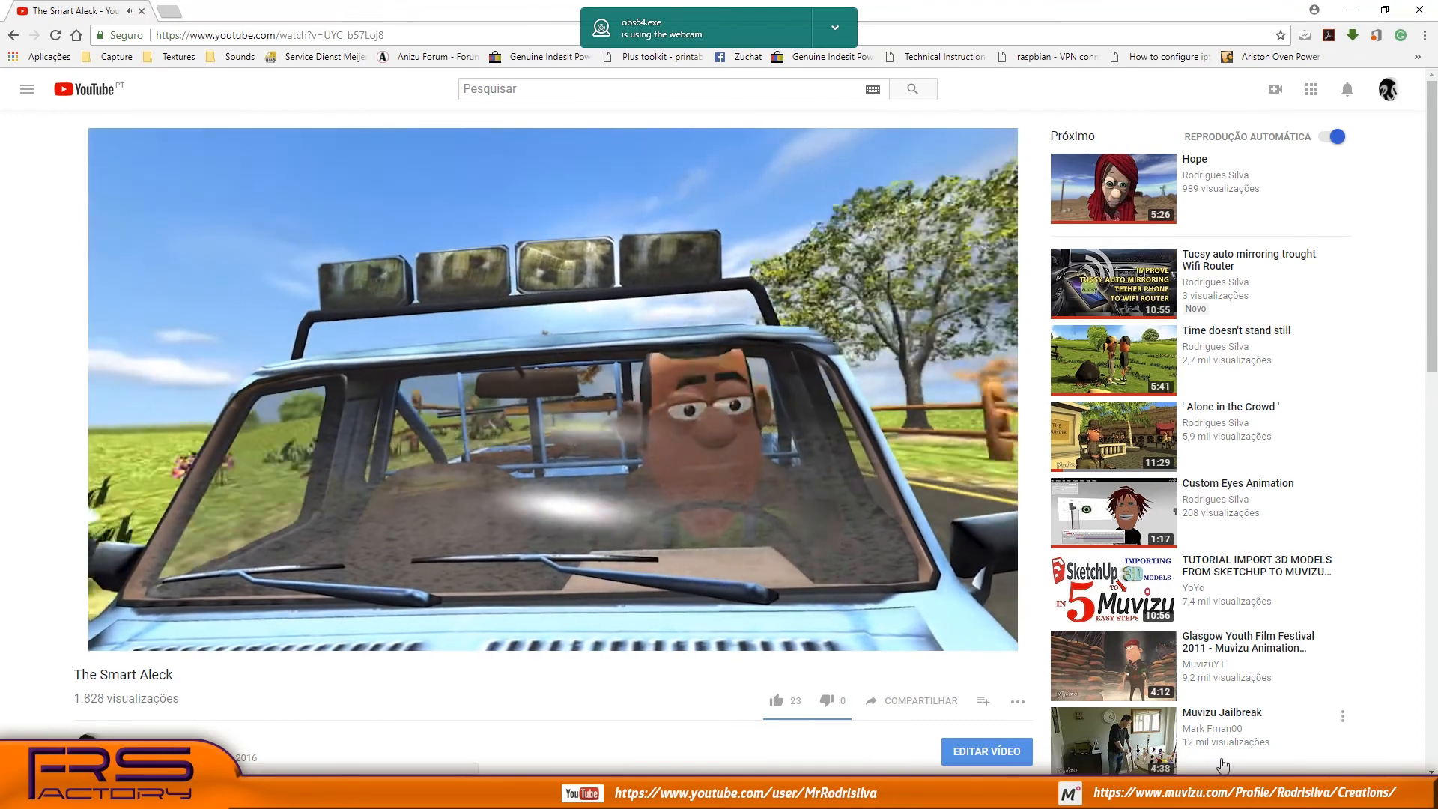
{"action": "mouse_move", "coordinate": [1211, 751]}
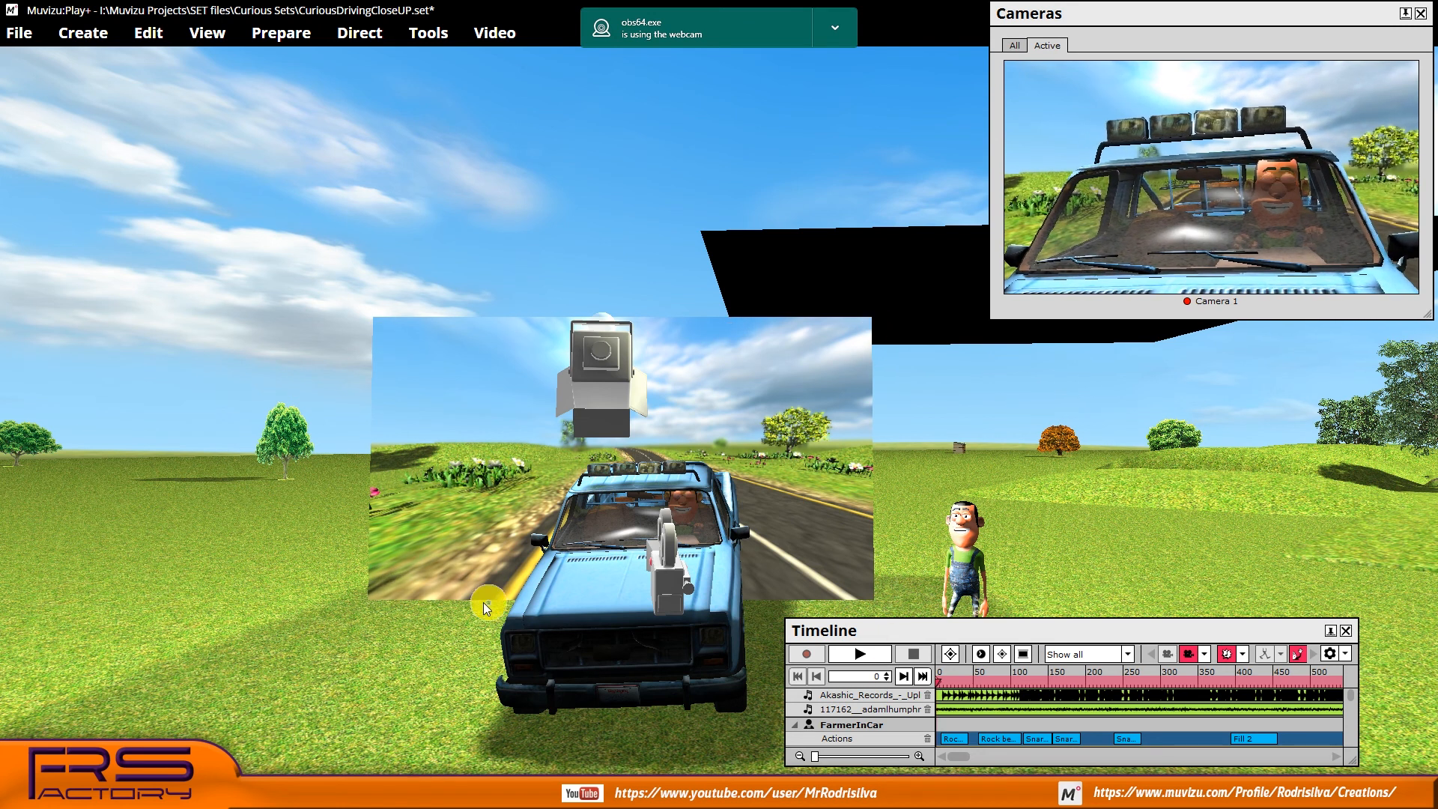
Use the backdrop's context menu to move the view out to the winding-road landscape
{"action": "right_click", "coordinate": [484, 606]}
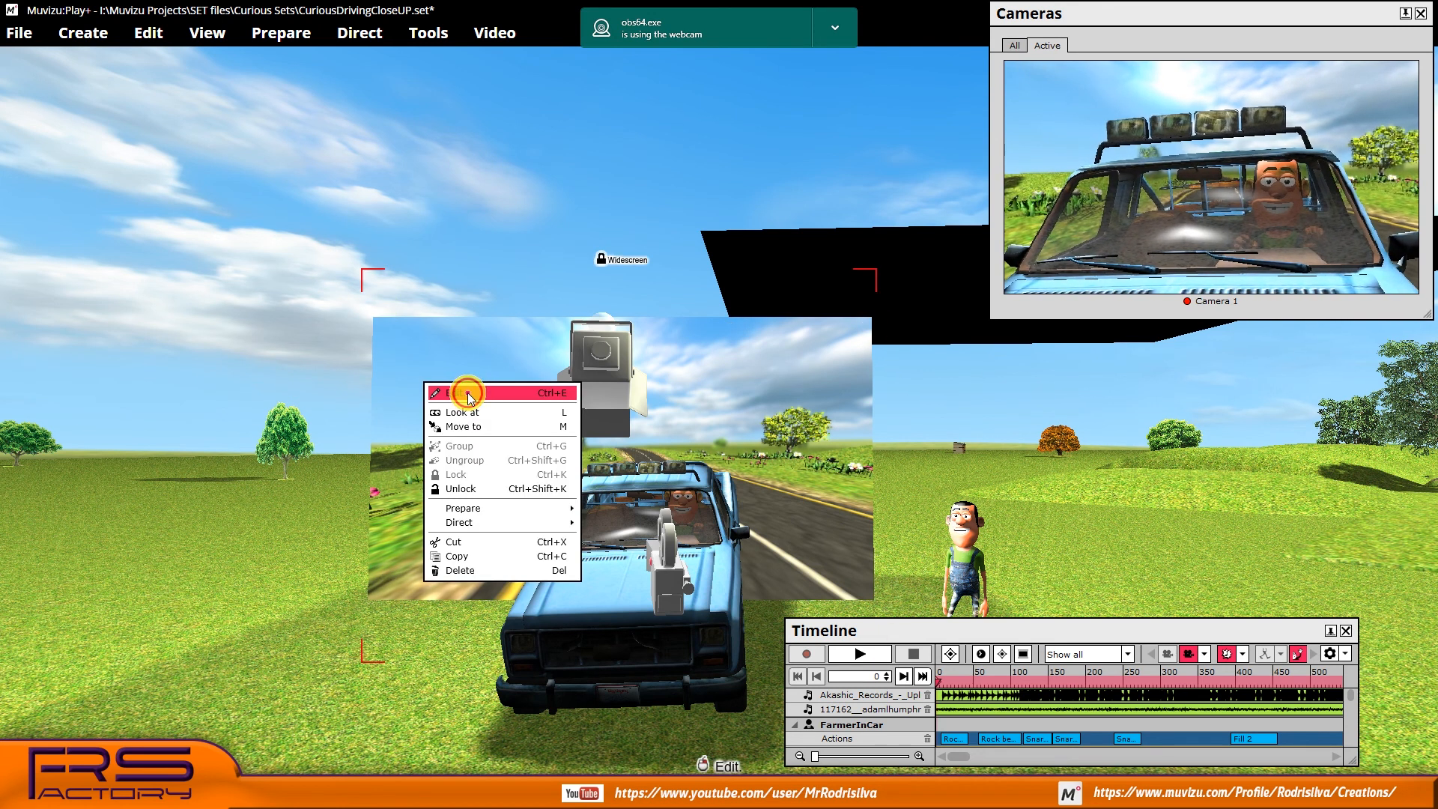
{"action": "left_click", "coordinate": [467, 392]}
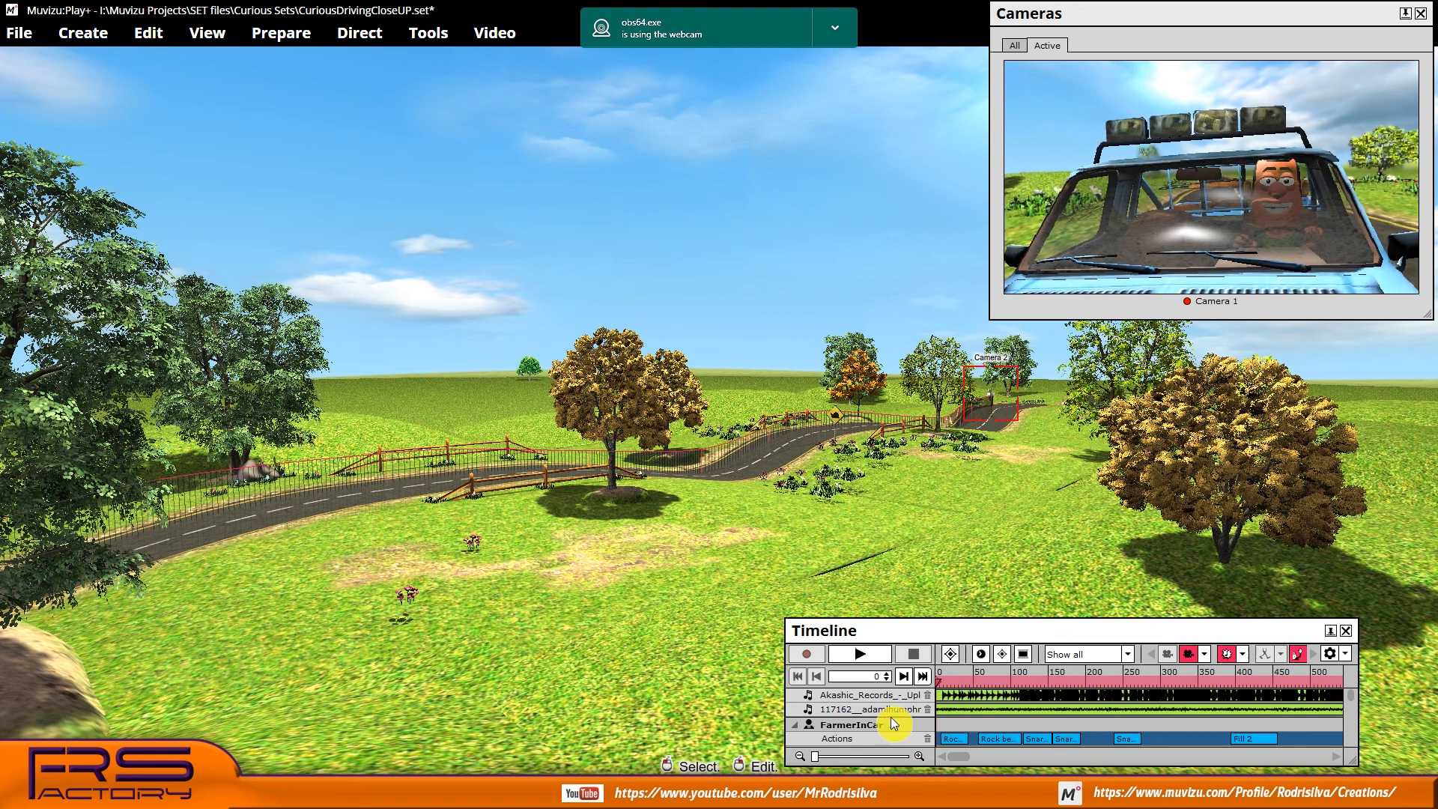
Start timeline playback and return the view to the truck before the road backdrop
{"action": "left_click", "coordinate": [859, 653]}
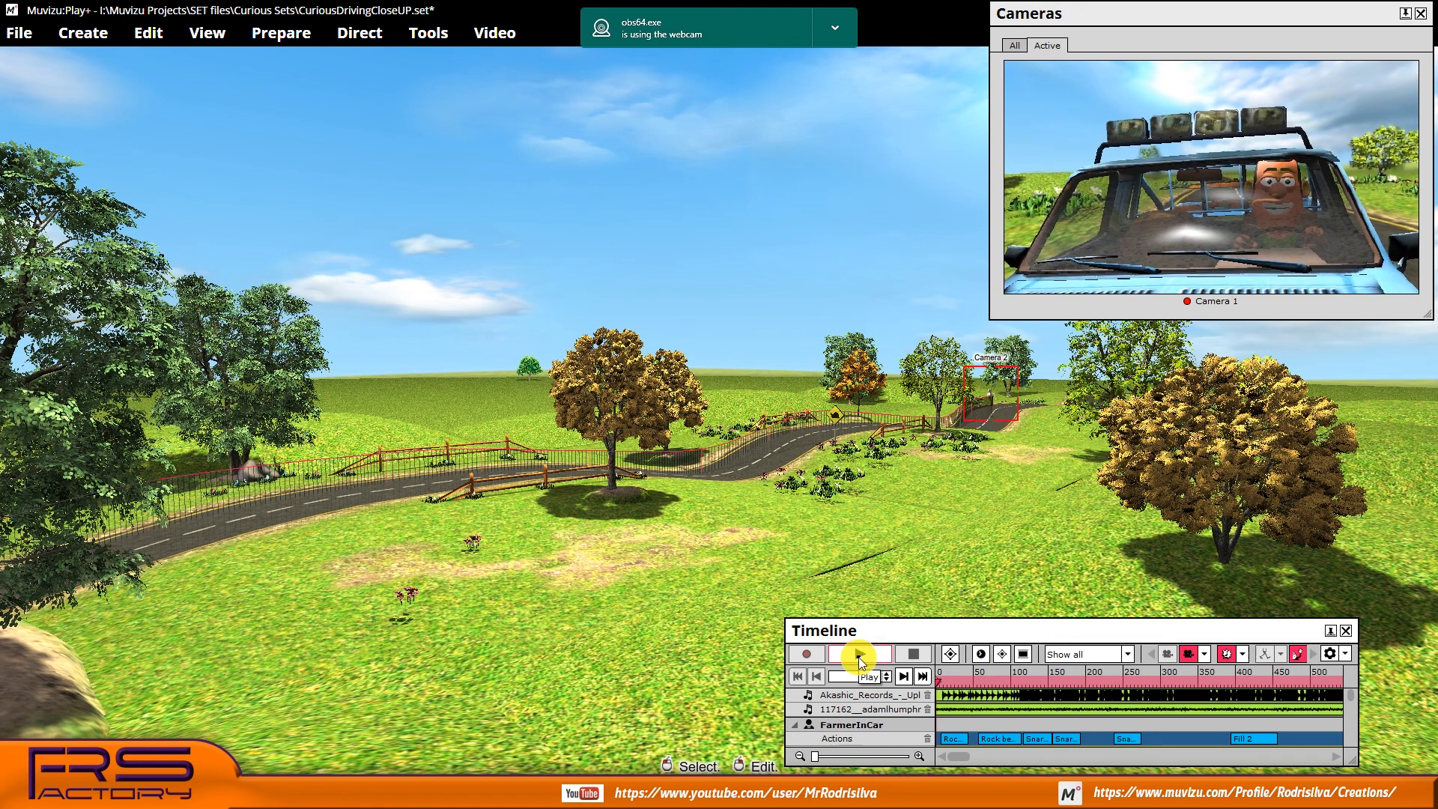
{"action": "left_click", "coordinate": [858, 653]}
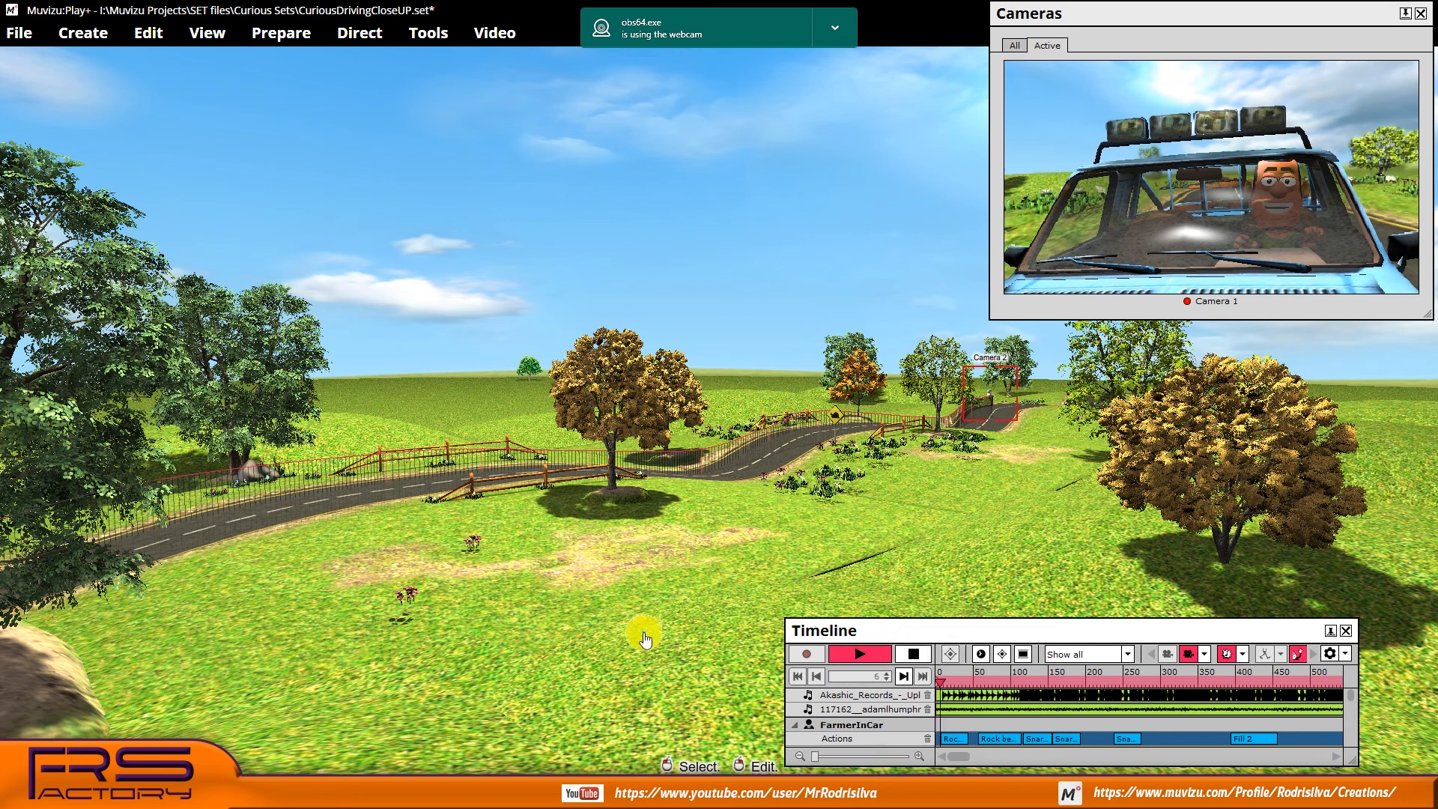
{"action": "left_click", "coordinate": [858, 653]}
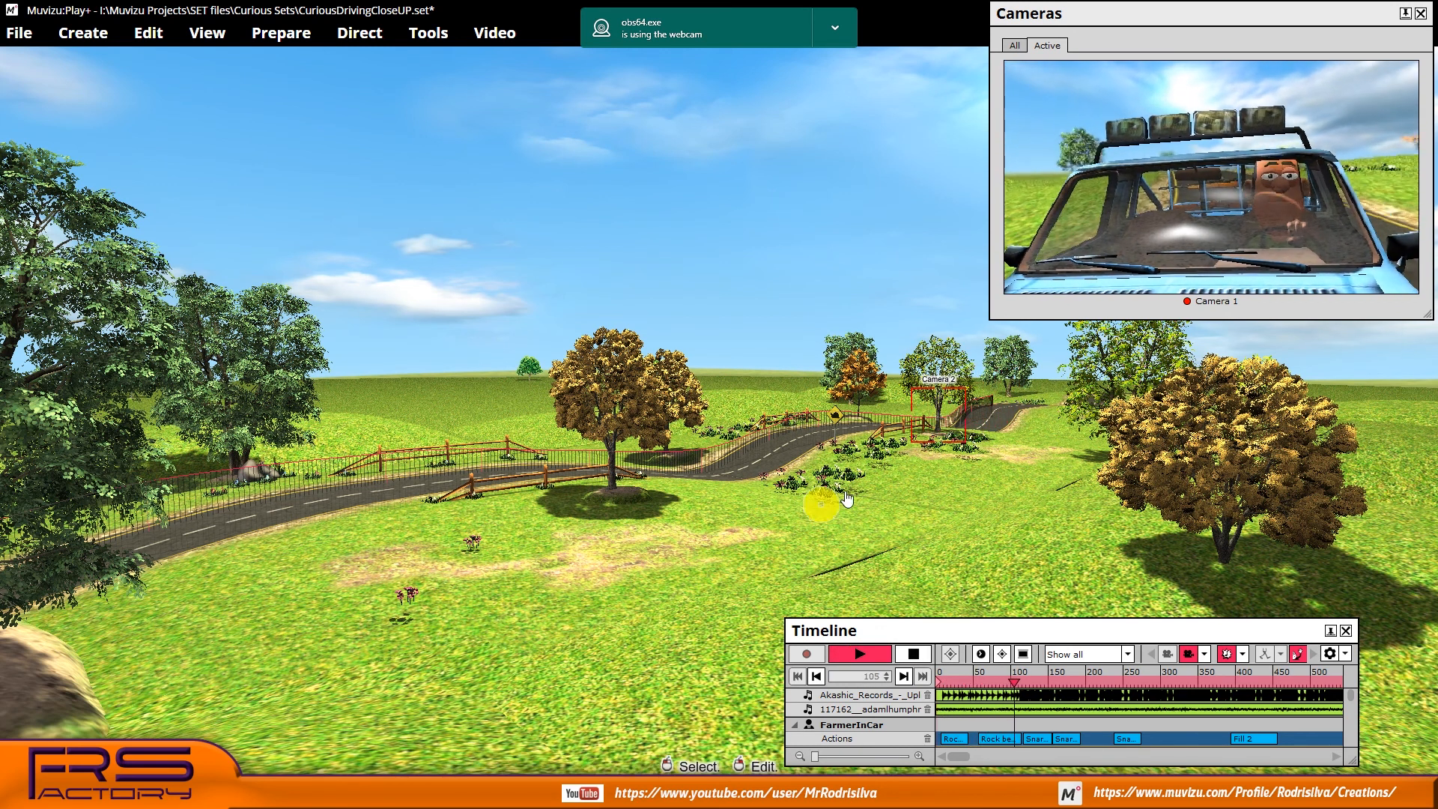
{"action": "left_click", "coordinate": [857, 654]}
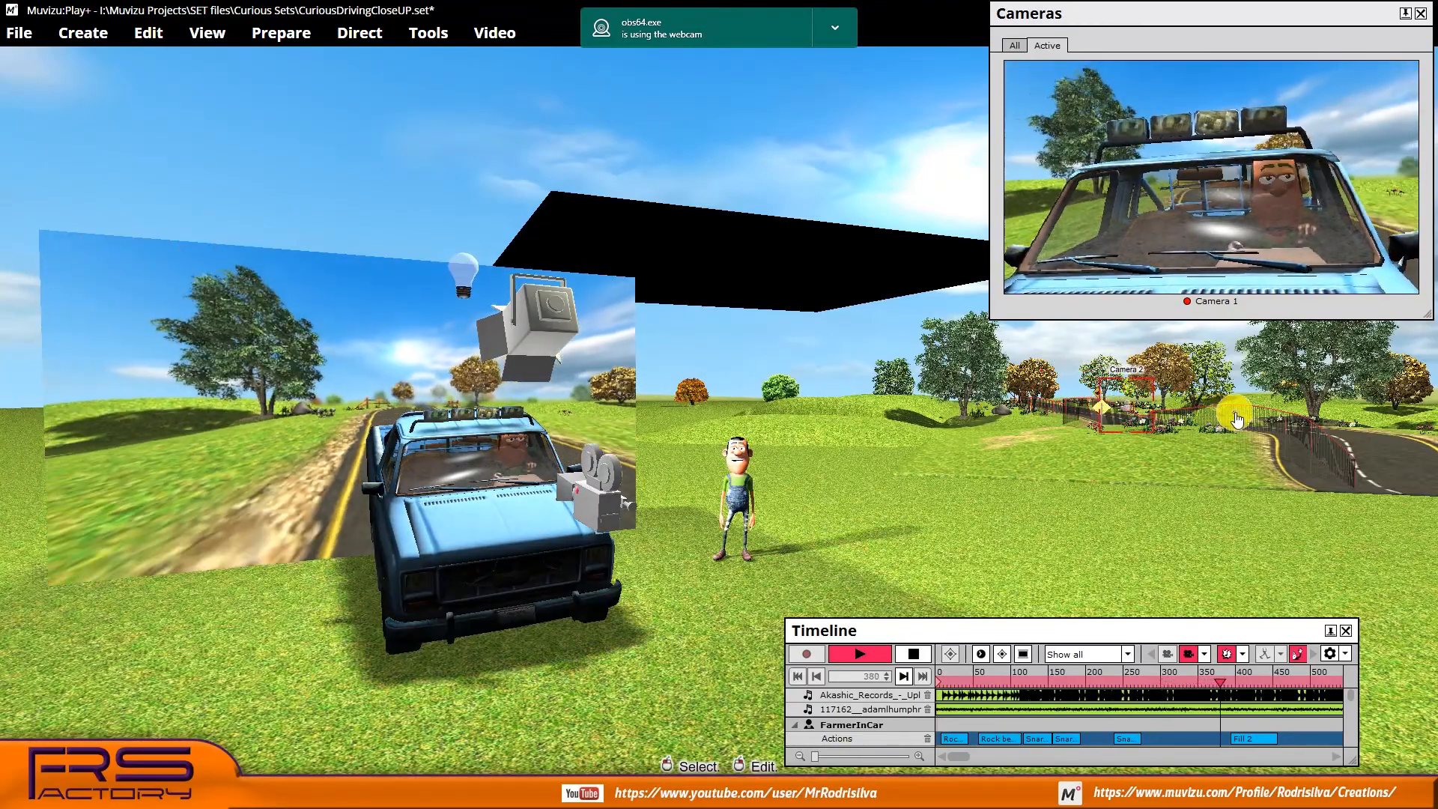
{"action": "left_click", "coordinate": [858, 653]}
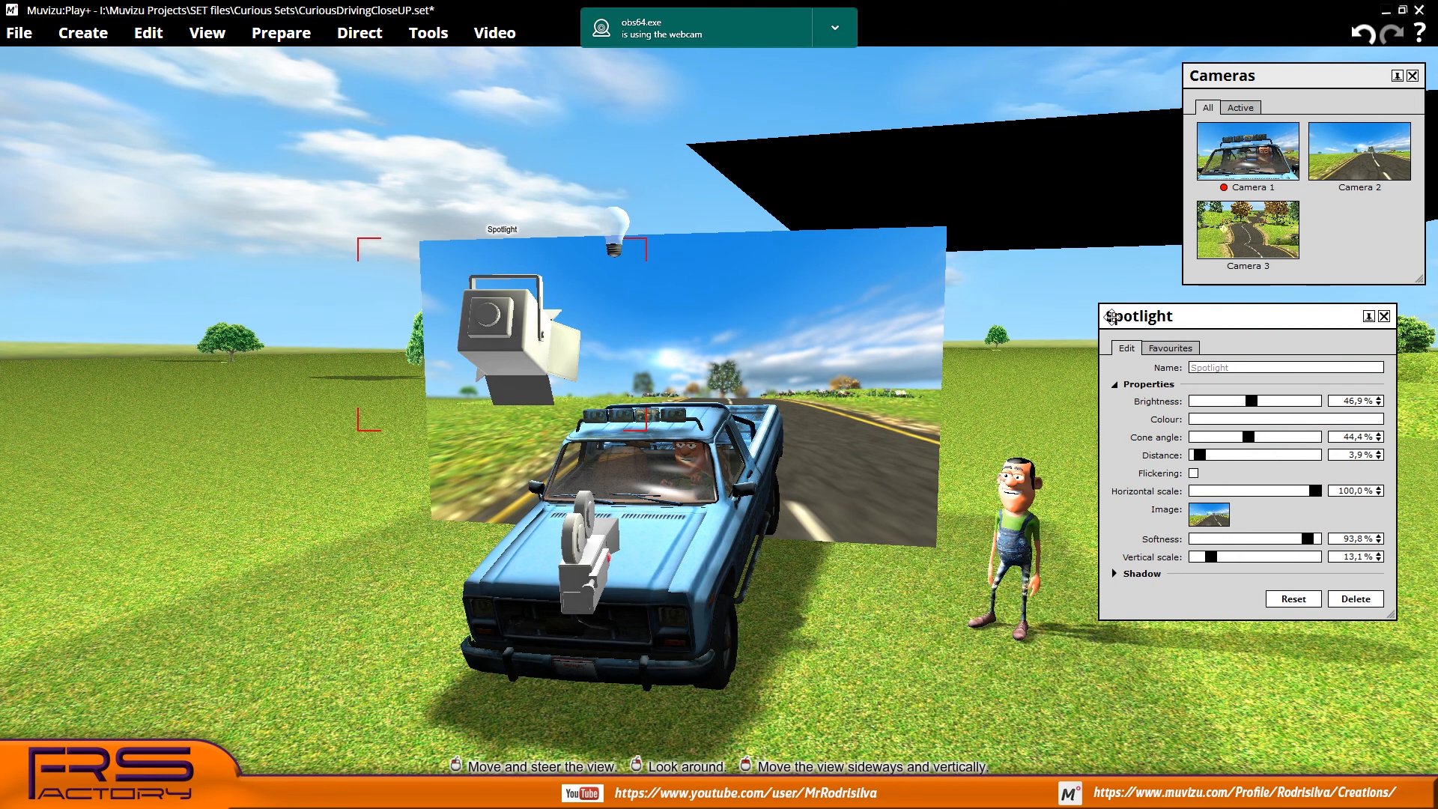
{"action": "mouse_move", "coordinate": [1209, 514]}
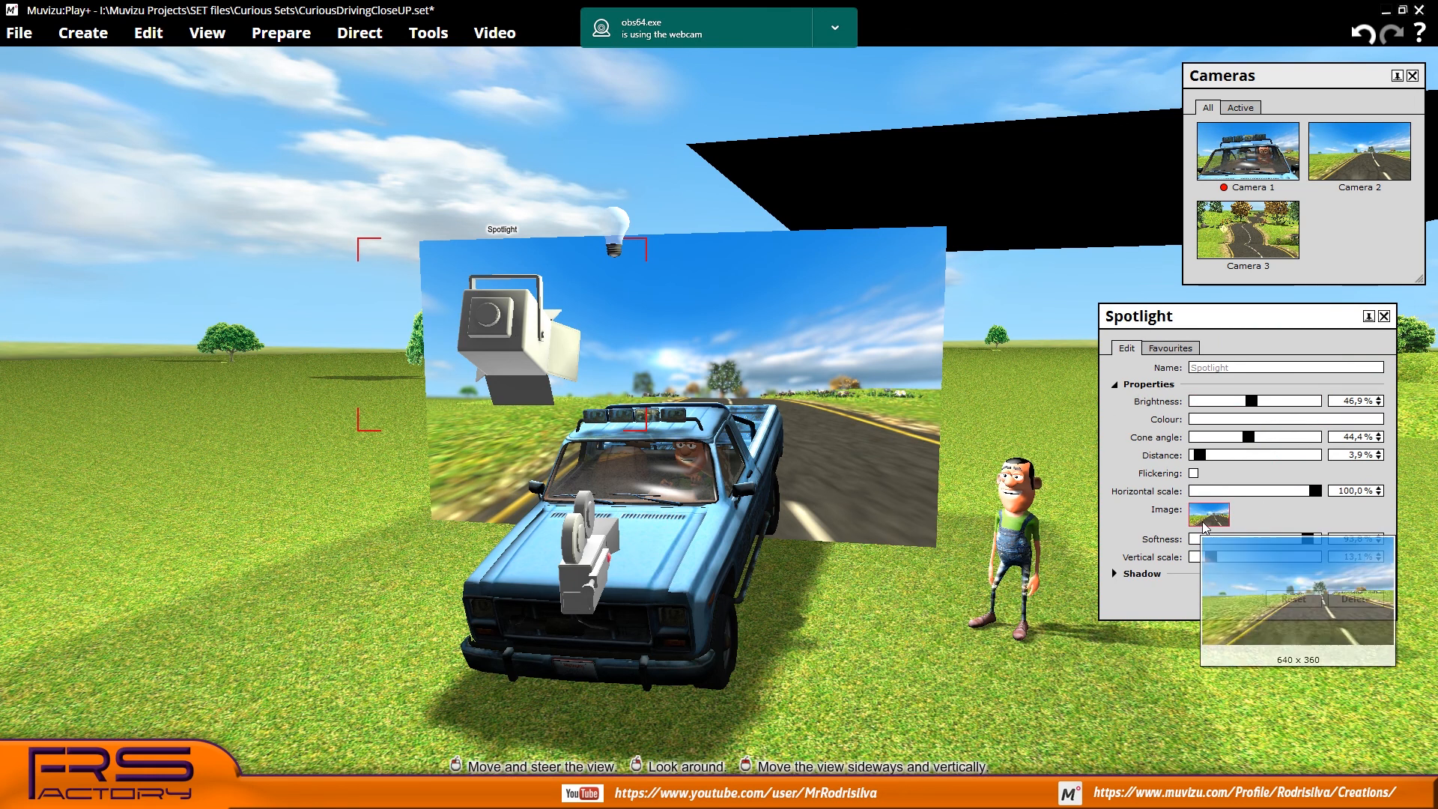
Preview the spotlight's projected camera image, then select the point light above the truck
{"action": "left_click", "coordinate": [1209, 513]}
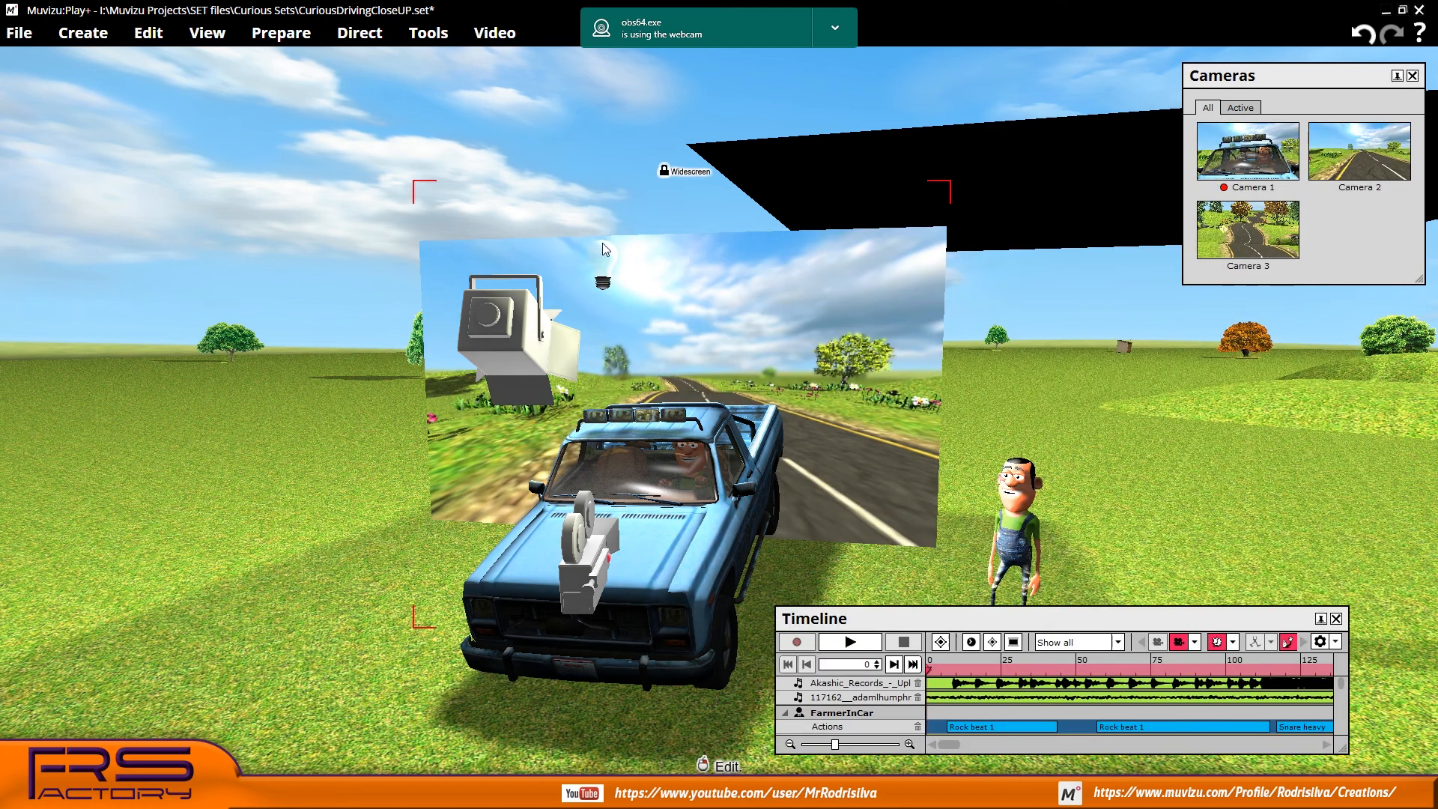
{"action": "left_click", "coordinate": [602, 281]}
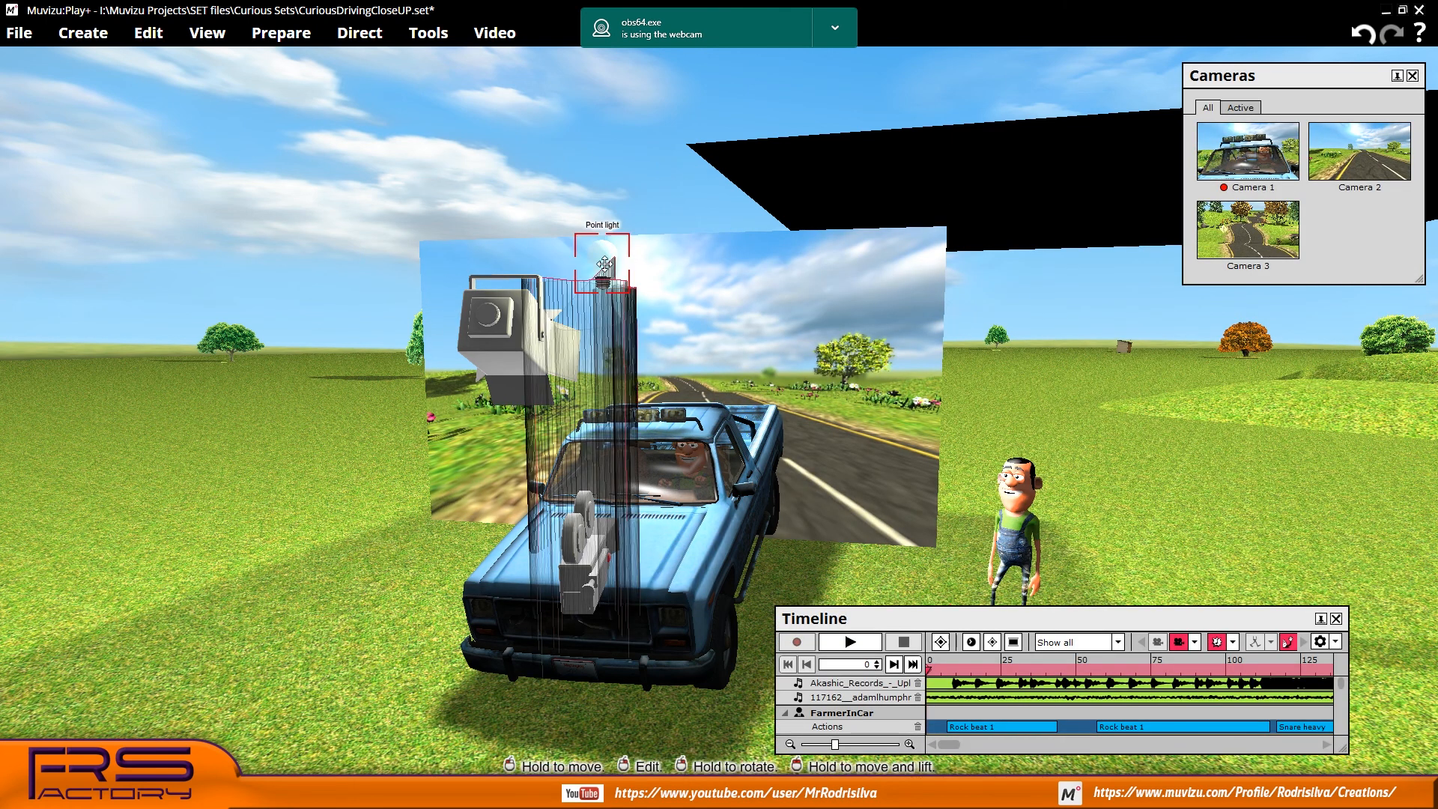